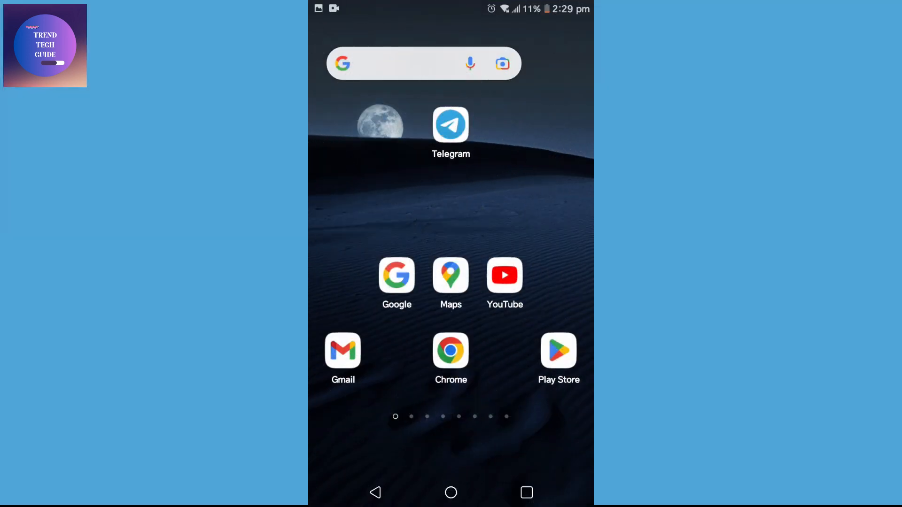
# Launch YouTube to its Home feed showing 'Try searching to get started'
pyautogui.click(505, 280)
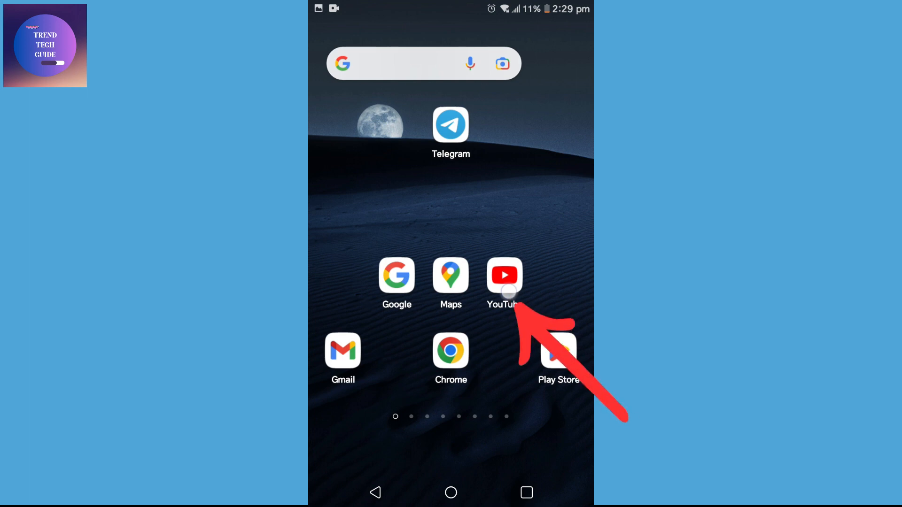
pyautogui.click(503, 275)
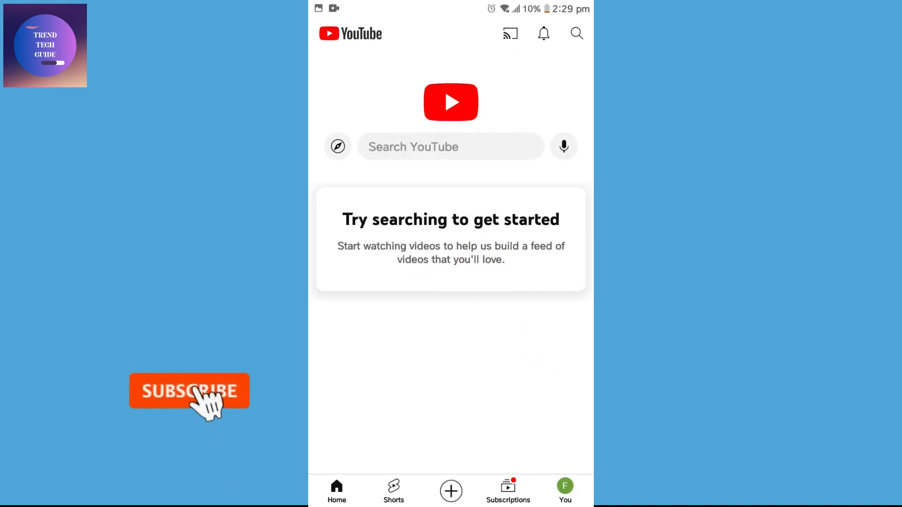
pyautogui.click(190, 392)
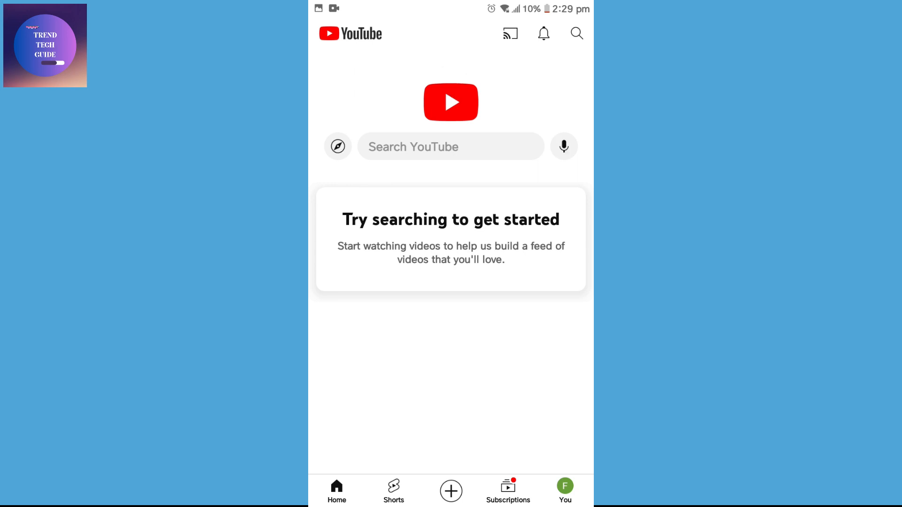
# Search 'love me like you do', scroll the Ellie Goulding results, then return Home
pyautogui.click(451, 147)
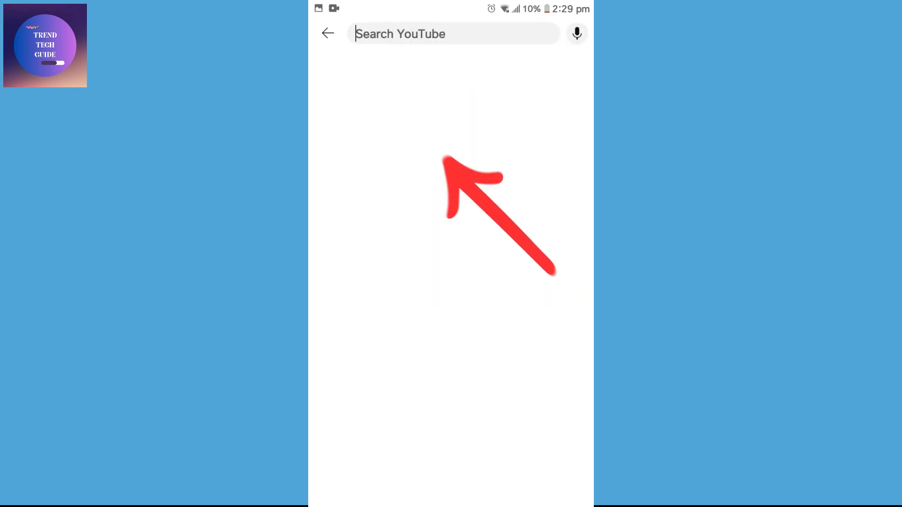
pyautogui.click(453, 34)
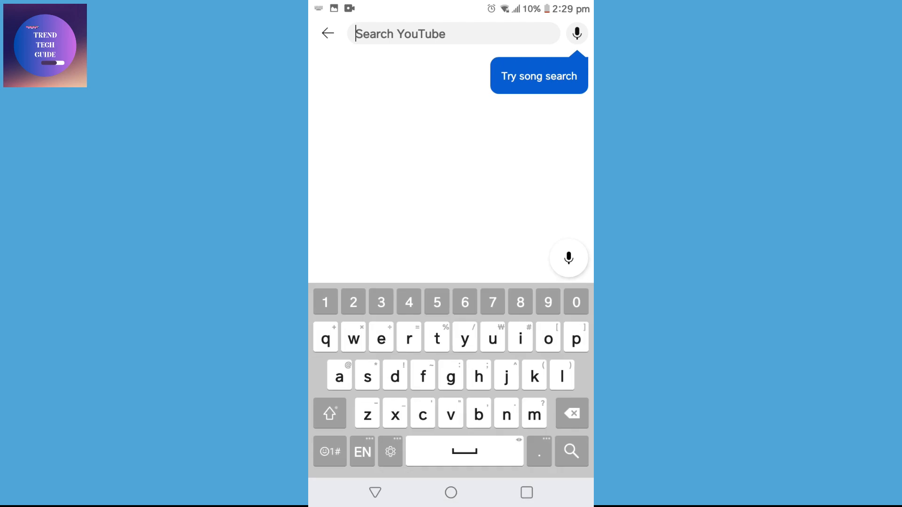
pyautogui.write('love me like')
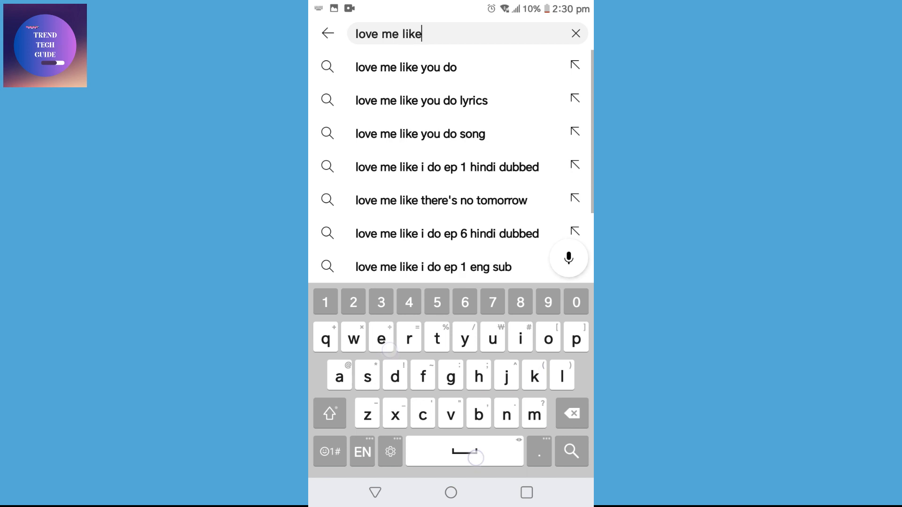
pyautogui.click(405, 67)
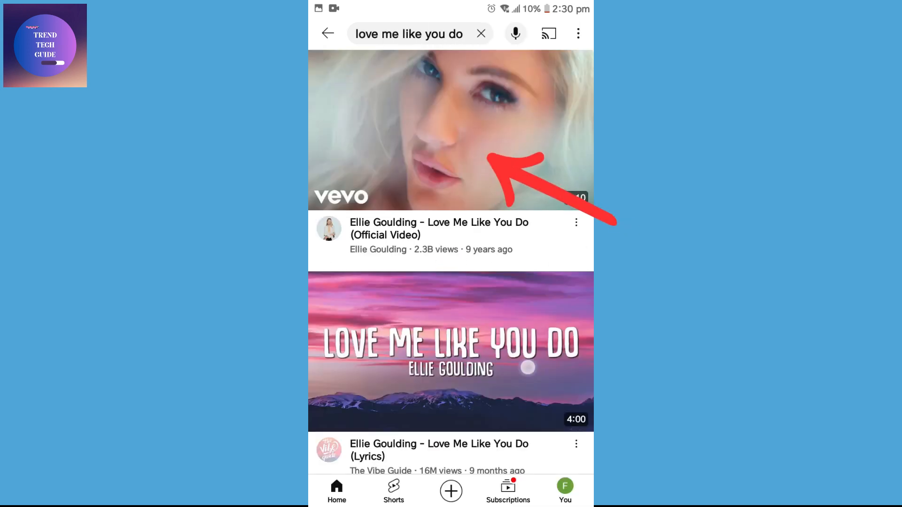
pyautogui.scroll(-3)
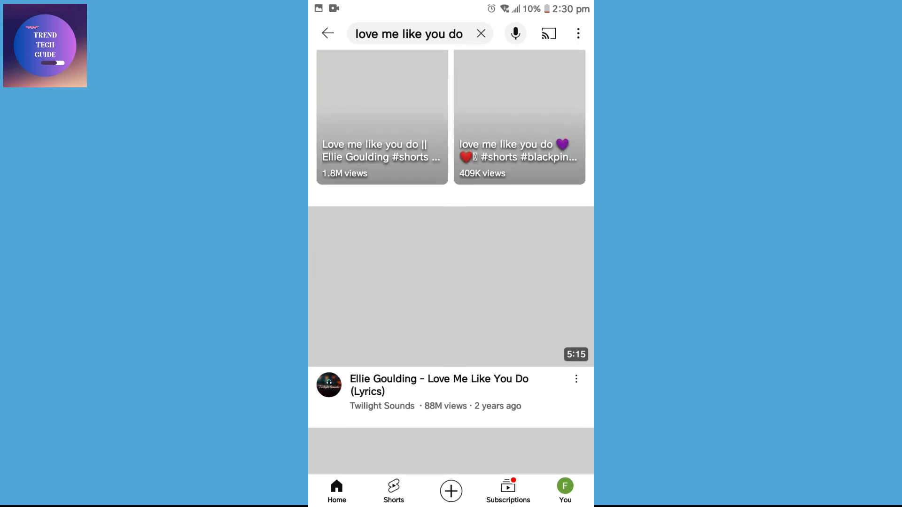
pyautogui.click(328, 33)
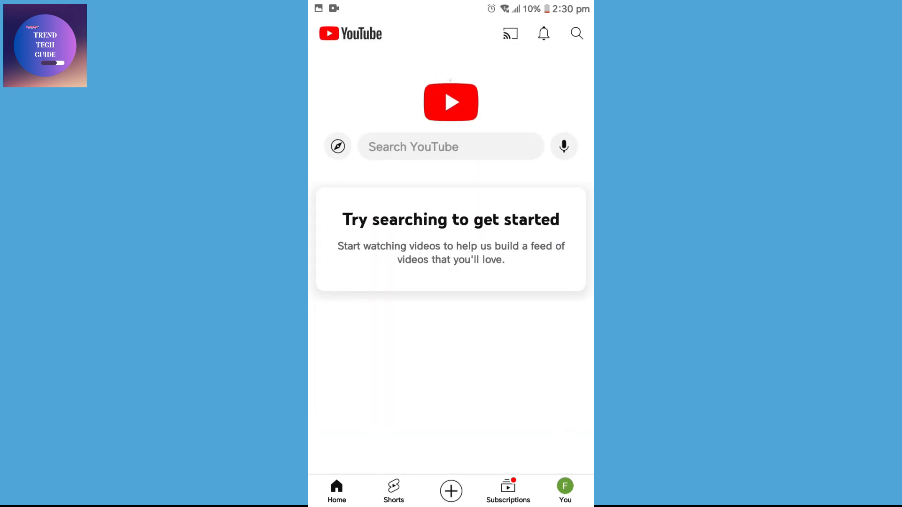
# Search 'waka waka', view its results, and go back to Home
pyautogui.write('waka waka')
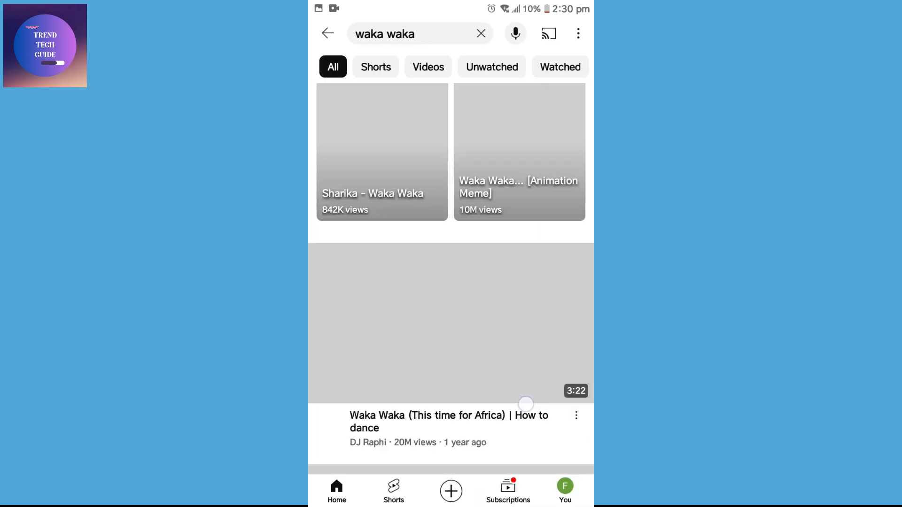
pyautogui.click(328, 33)
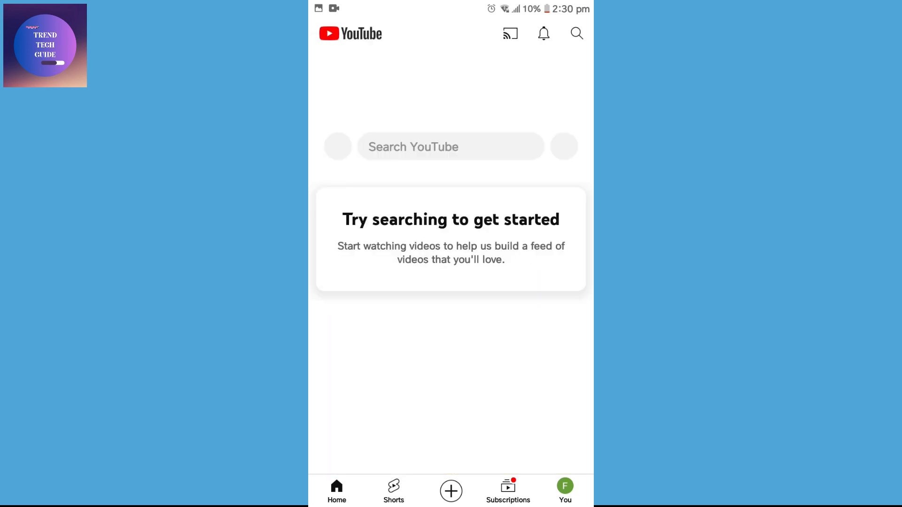
# Search 'world cup clips' and browse its football video and Shorts results
pyautogui.click(452, 146)
pyautogui.write('world cup clips')
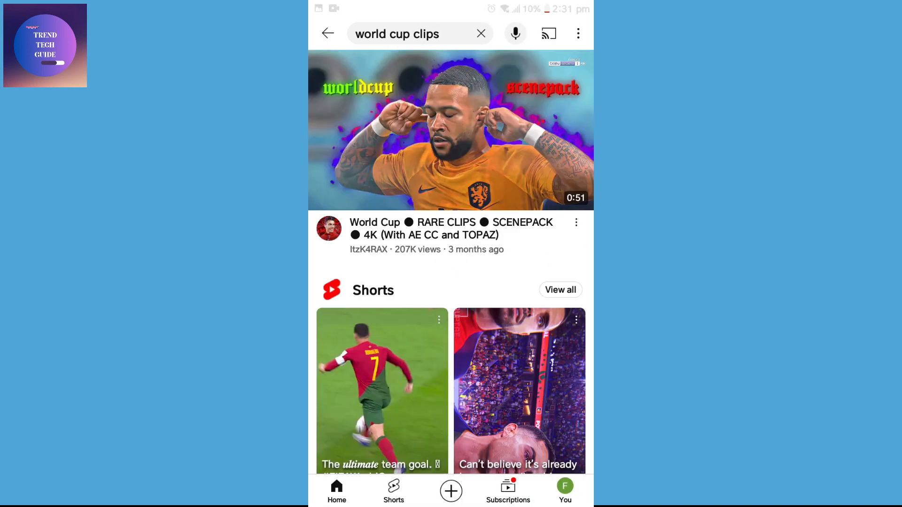
pyautogui.click(451, 131)
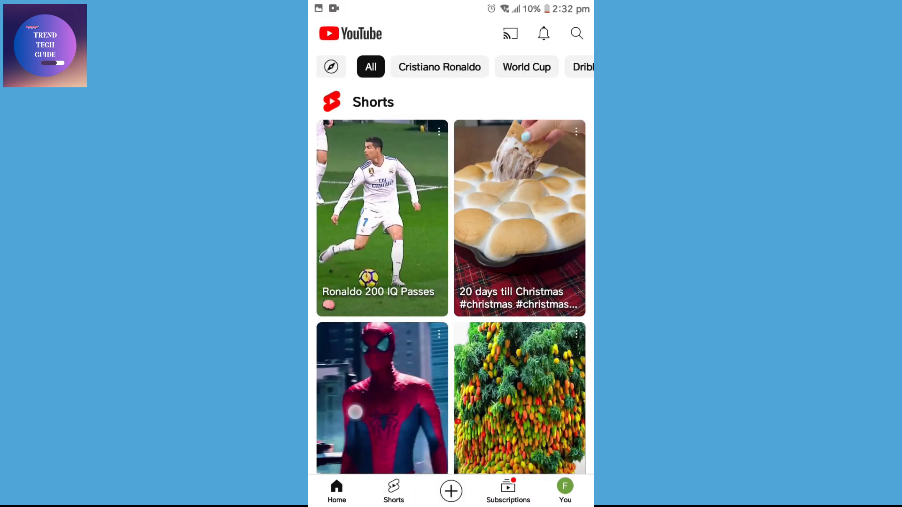
# Scroll the Home feed past Shorts into recommended videos
pyautogui.scroll(-3)
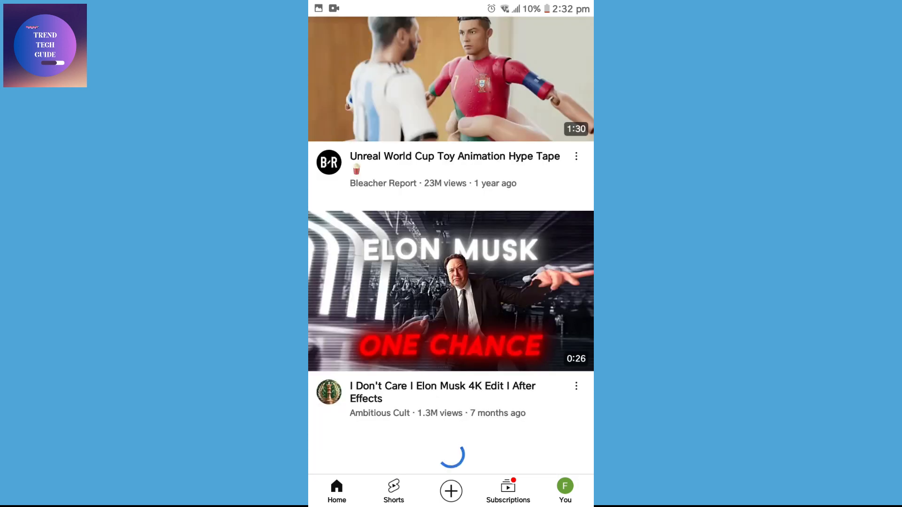